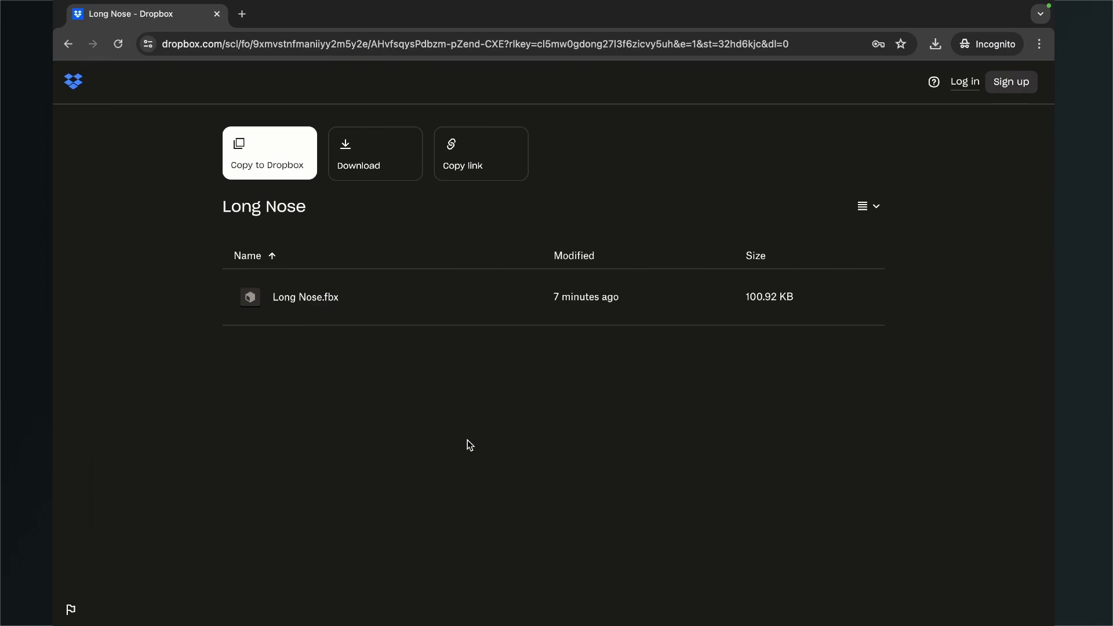
mouse_move(364, 357)
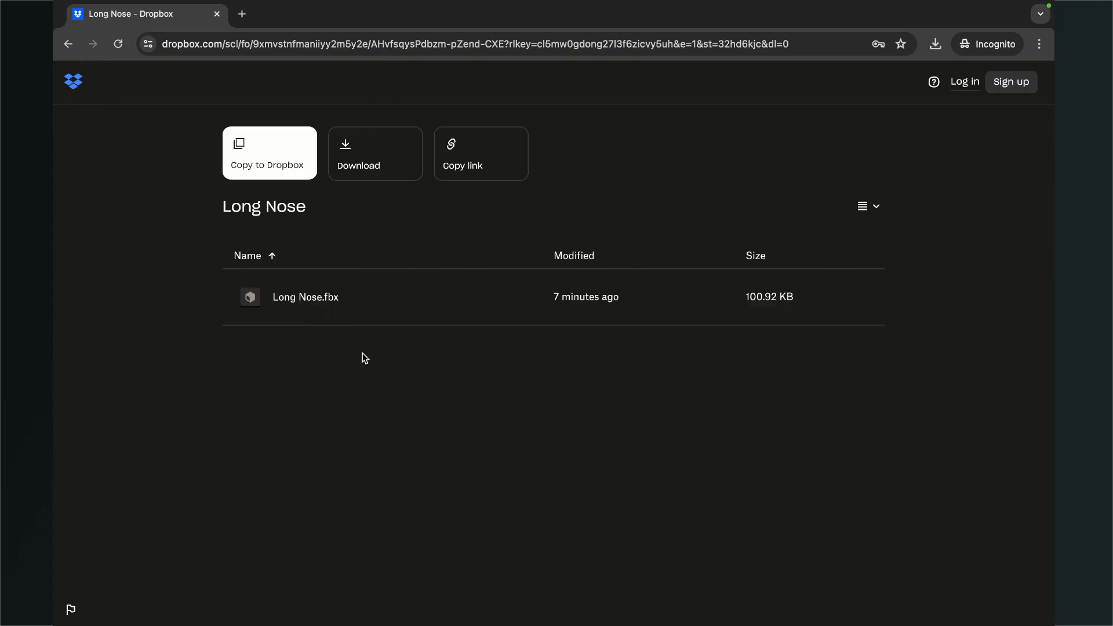
mouse_move(377, 420)
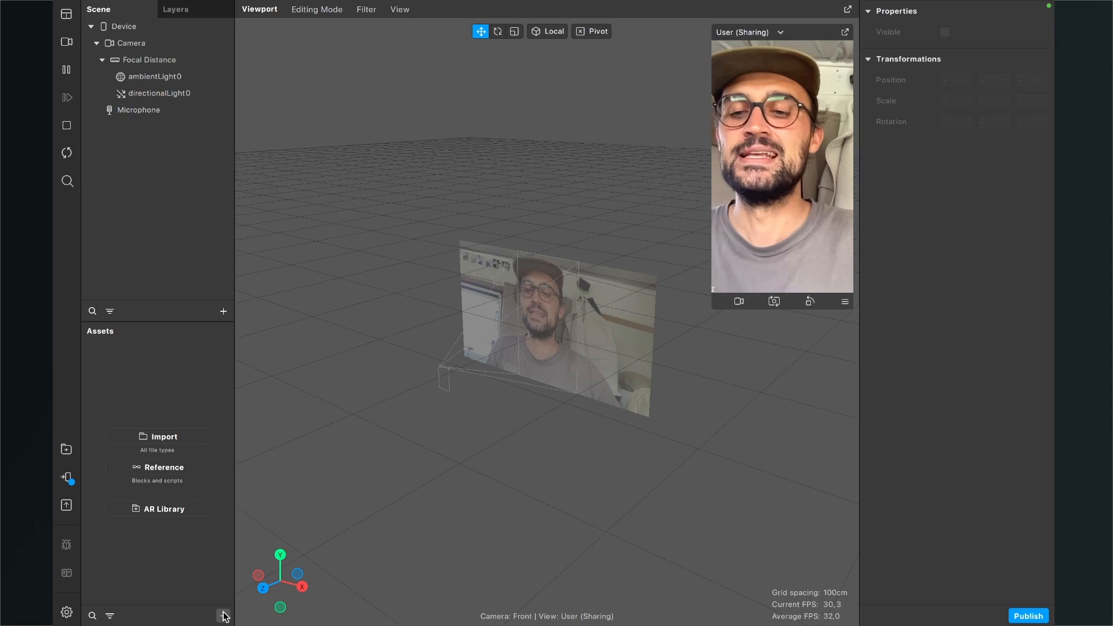
Step: Import the Long Nose.fbx file as a new project asset
left_click(223, 615)
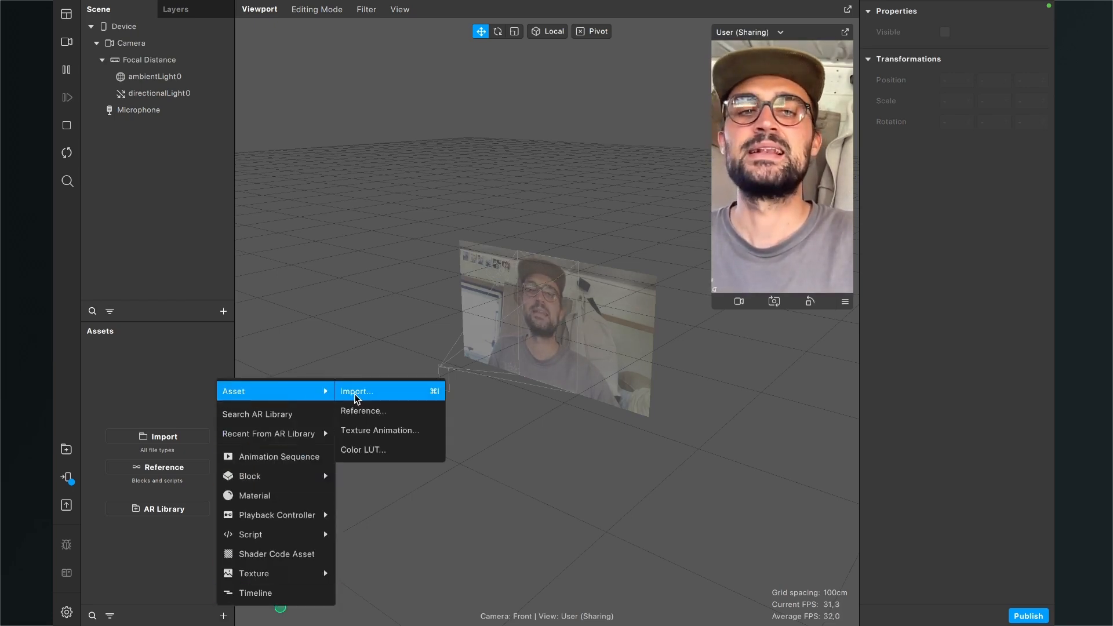
left_click(358, 391)
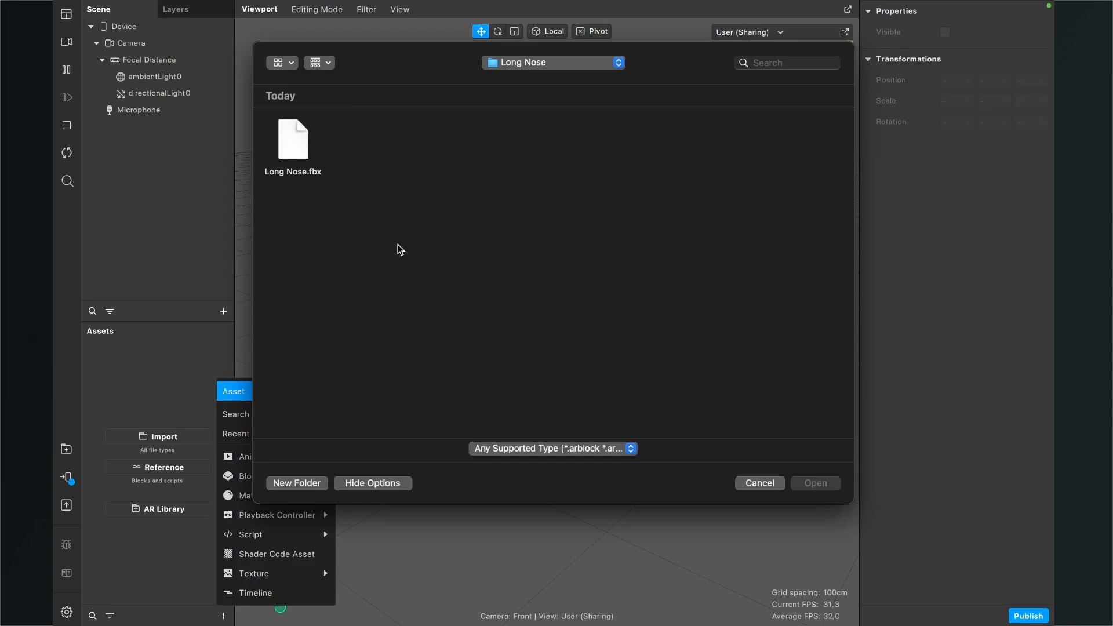
mouse_move(294, 190)
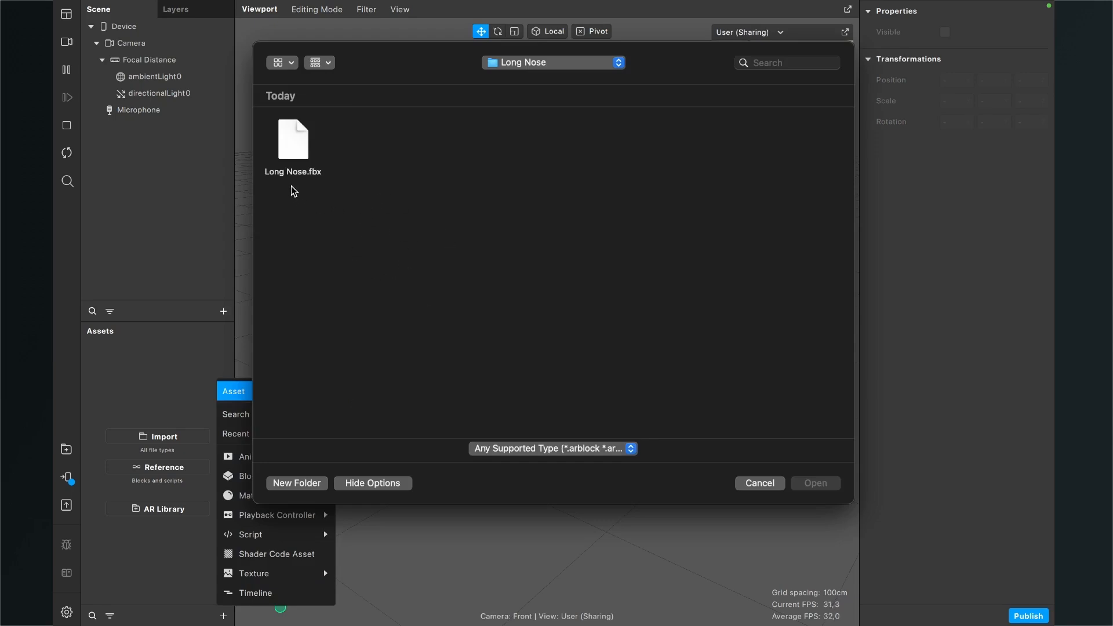
mouse_move(292, 153)
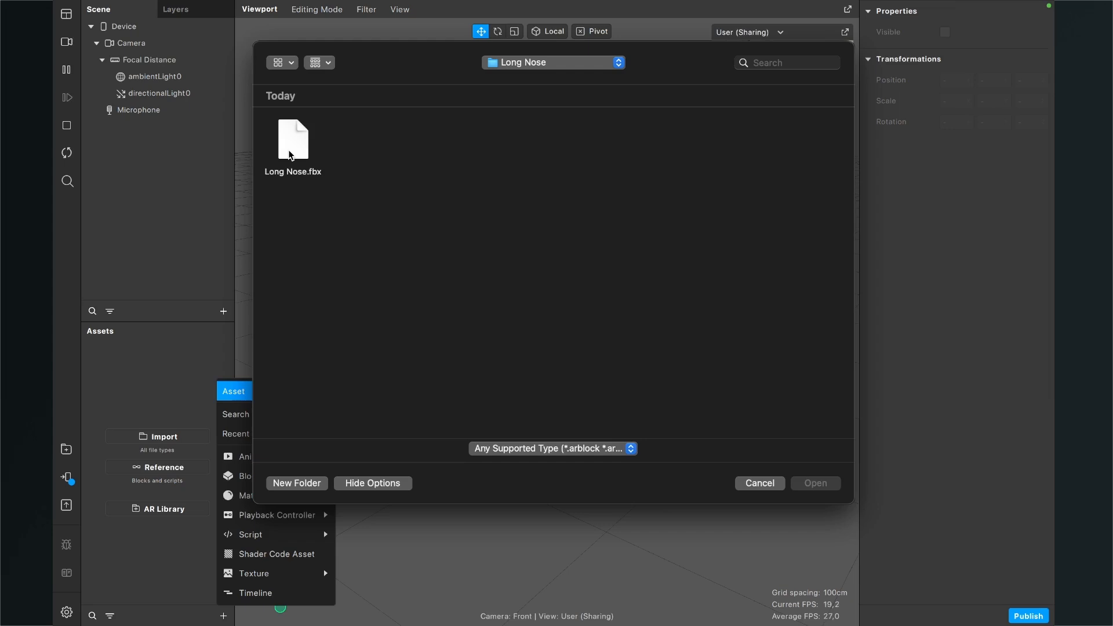
left_click(292, 140)
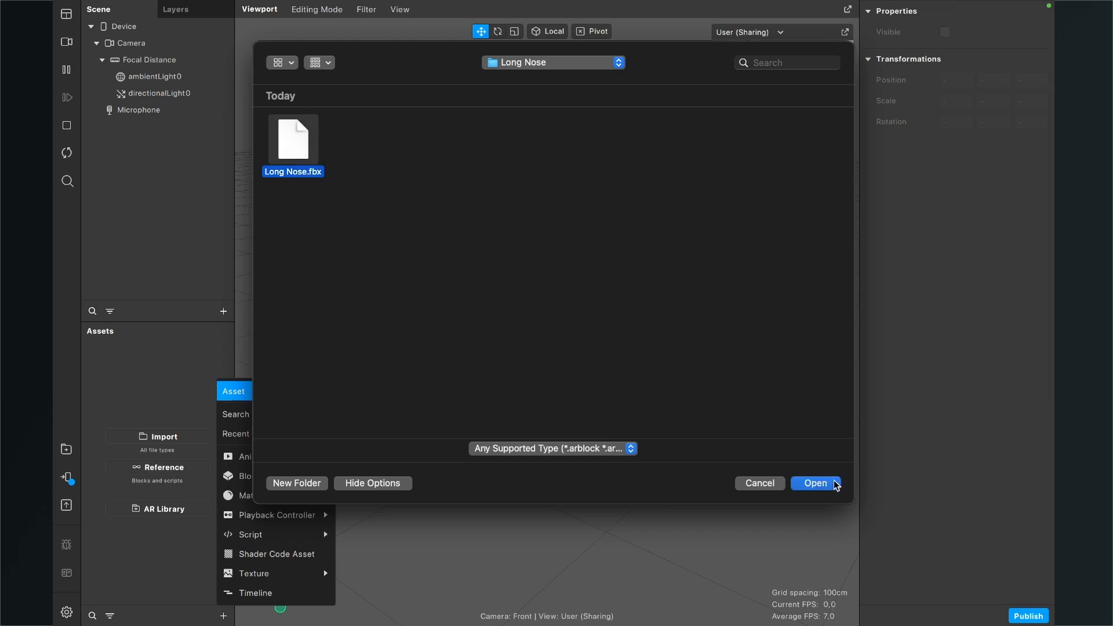
left_click(815, 483)
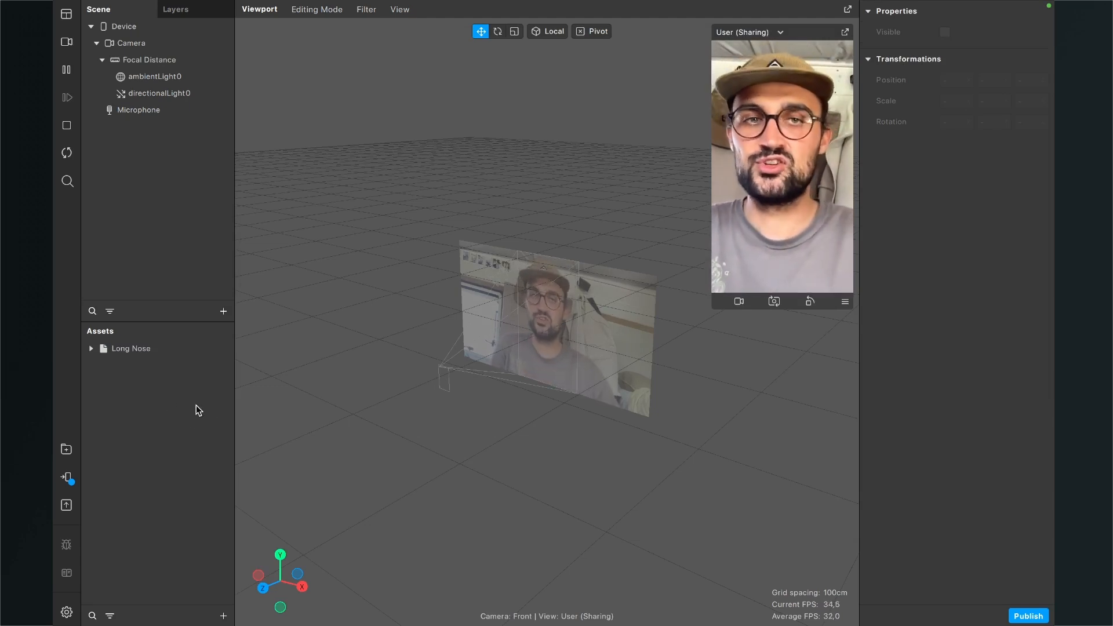
Step: Search the Scene add menu for 'face' and insert a Face Mesh
left_click(130, 348)
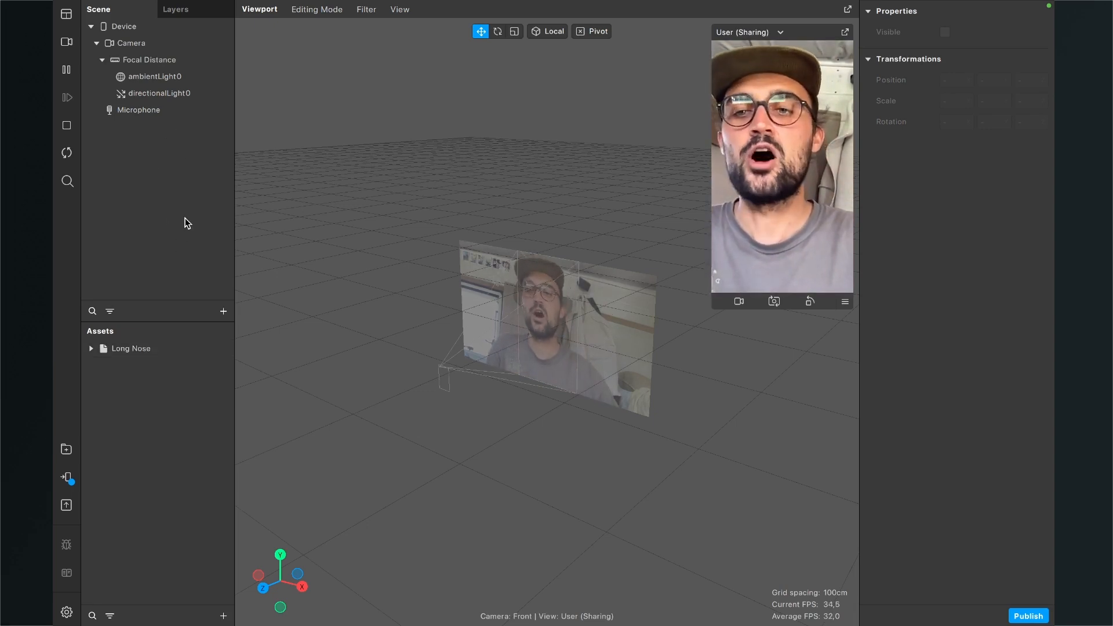
left_click(223, 311)
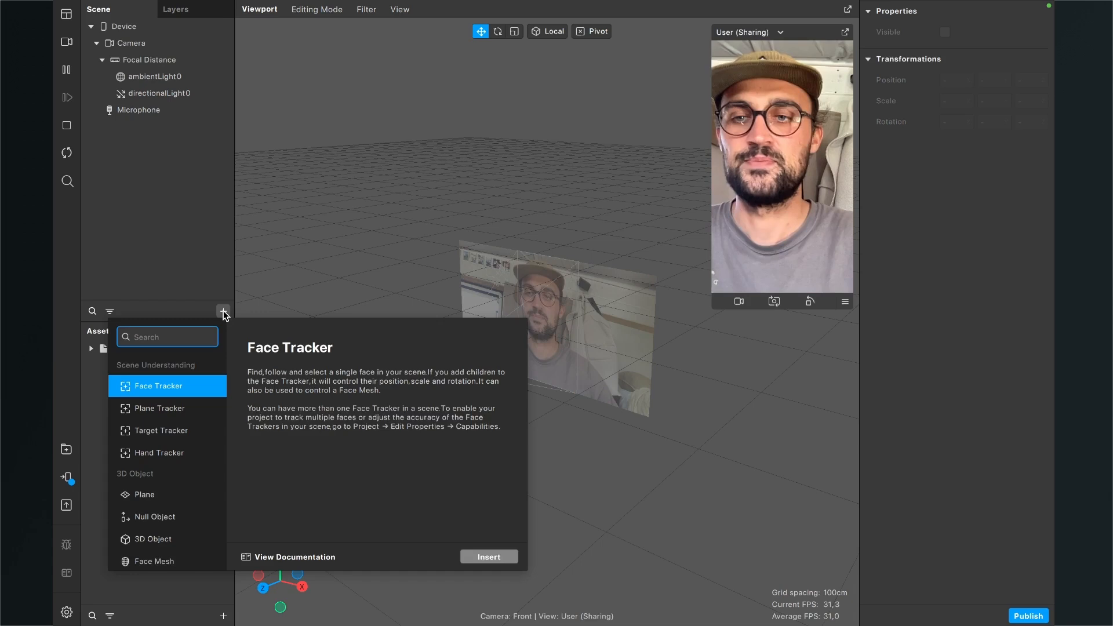
type("face")
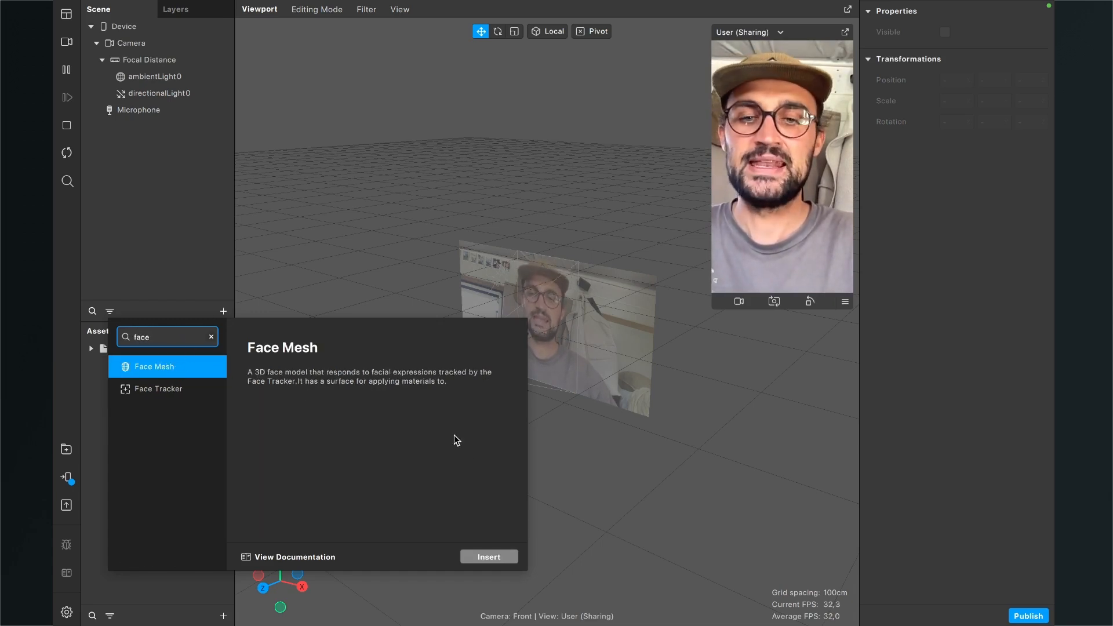
left_click(488, 557)
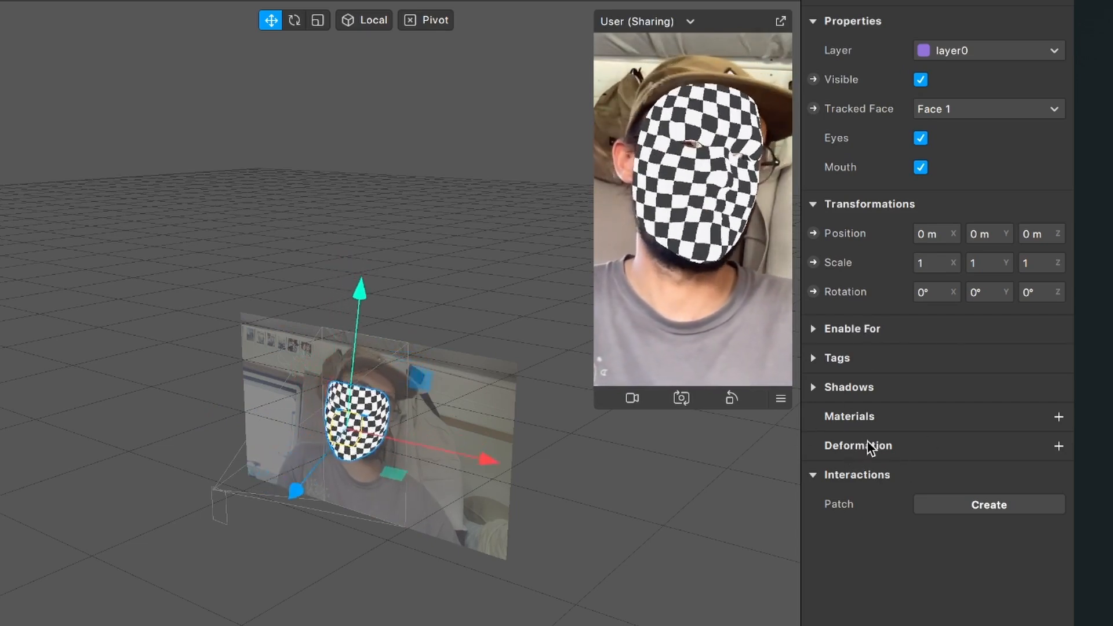
mouse_move(861, 446)
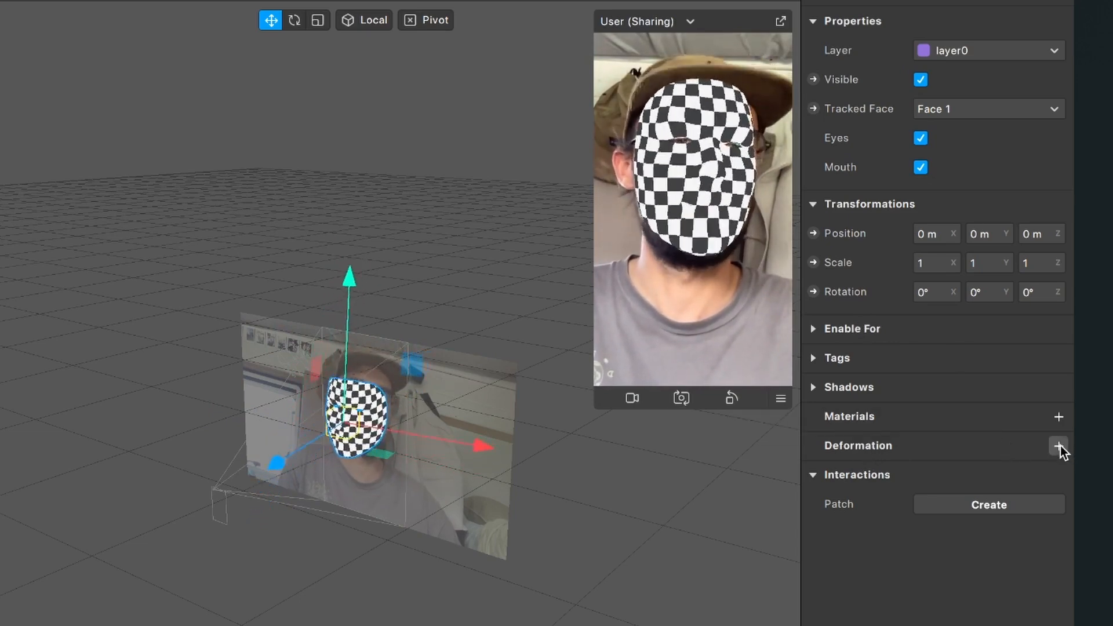
Step: Add Long Nose as the face mesh's deformation
left_click(1059, 446)
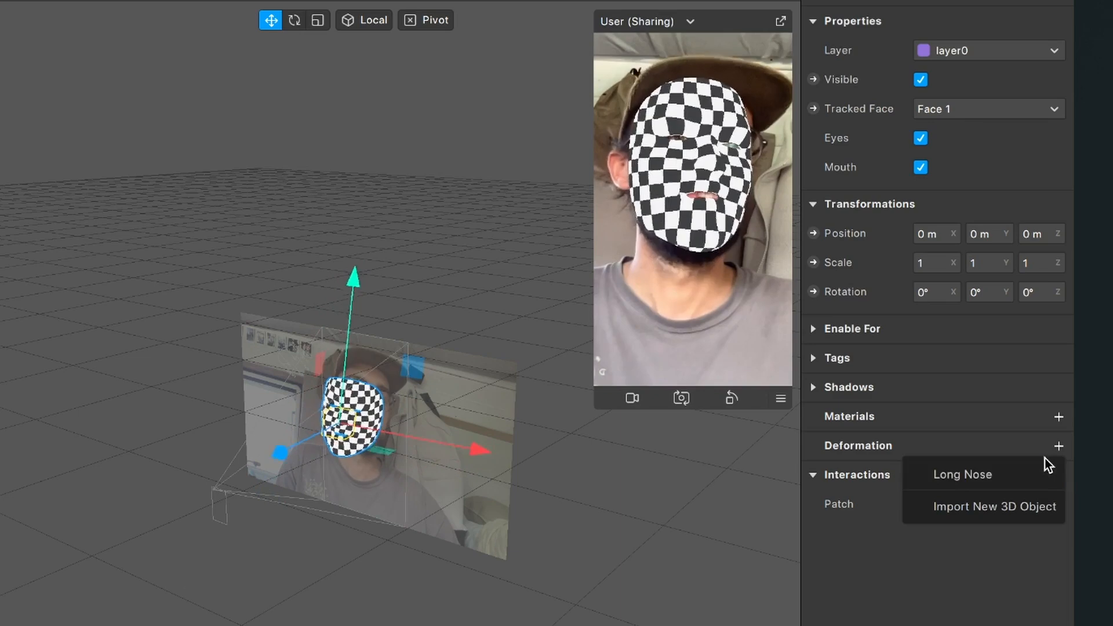
left_click(983, 474)
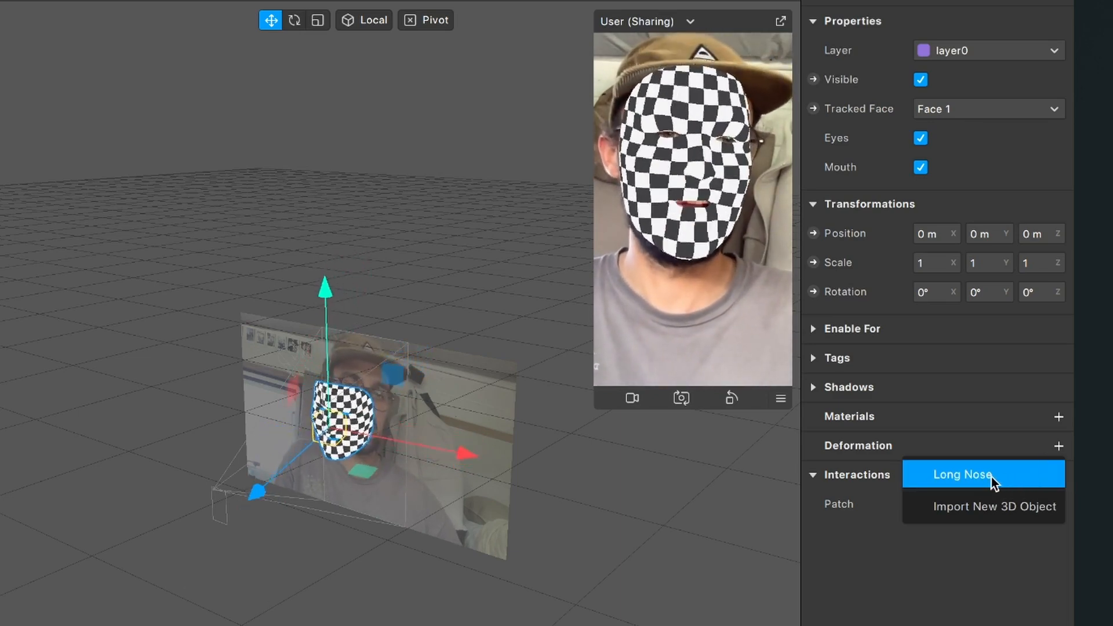
left_click(963, 474)
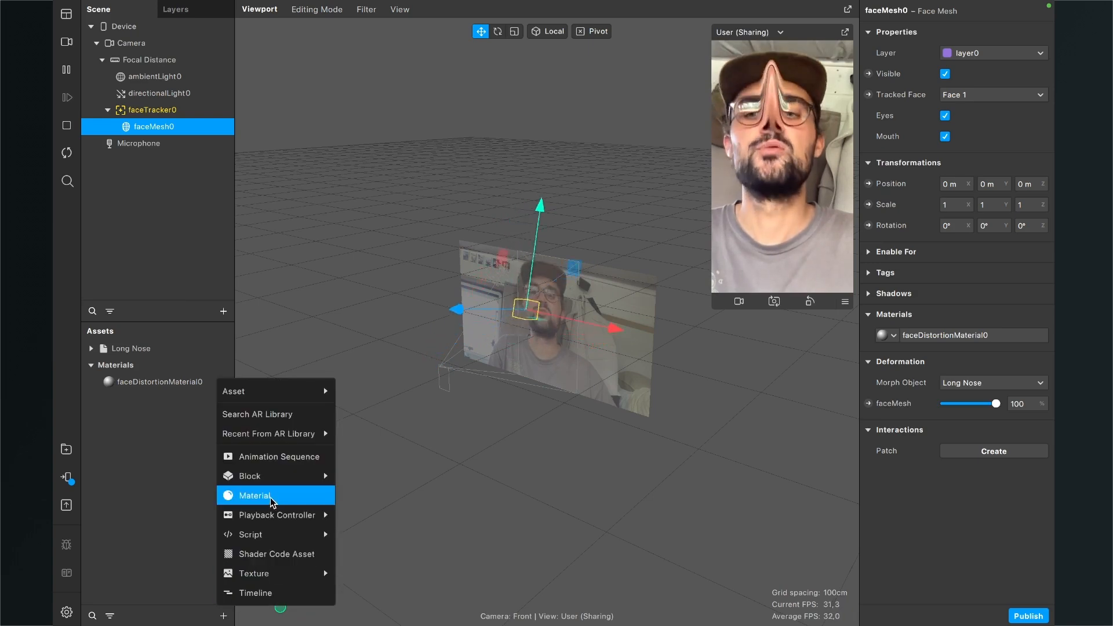
Step: Rename material0 to 'Face' and set its shader type to Flat
left_click(255, 496)
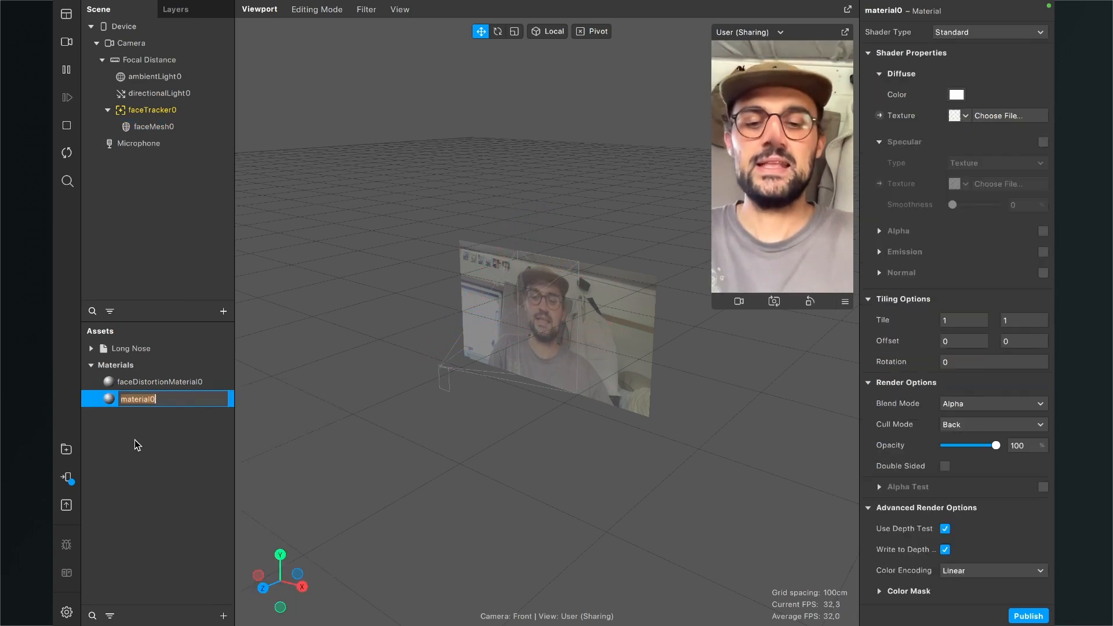
type("Face")
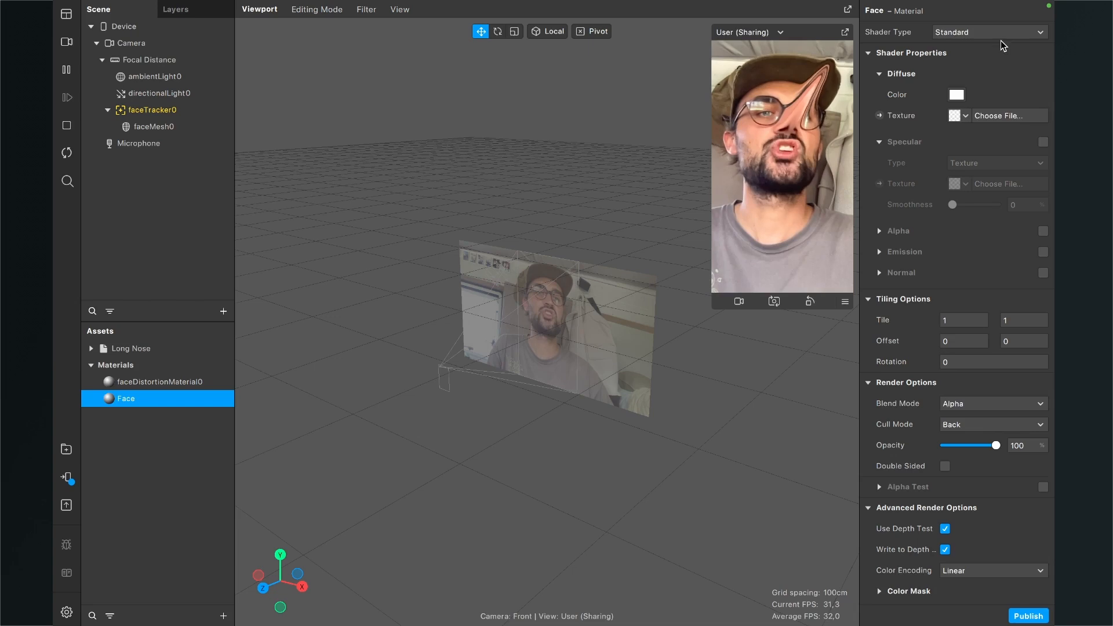
left_click(988, 31)
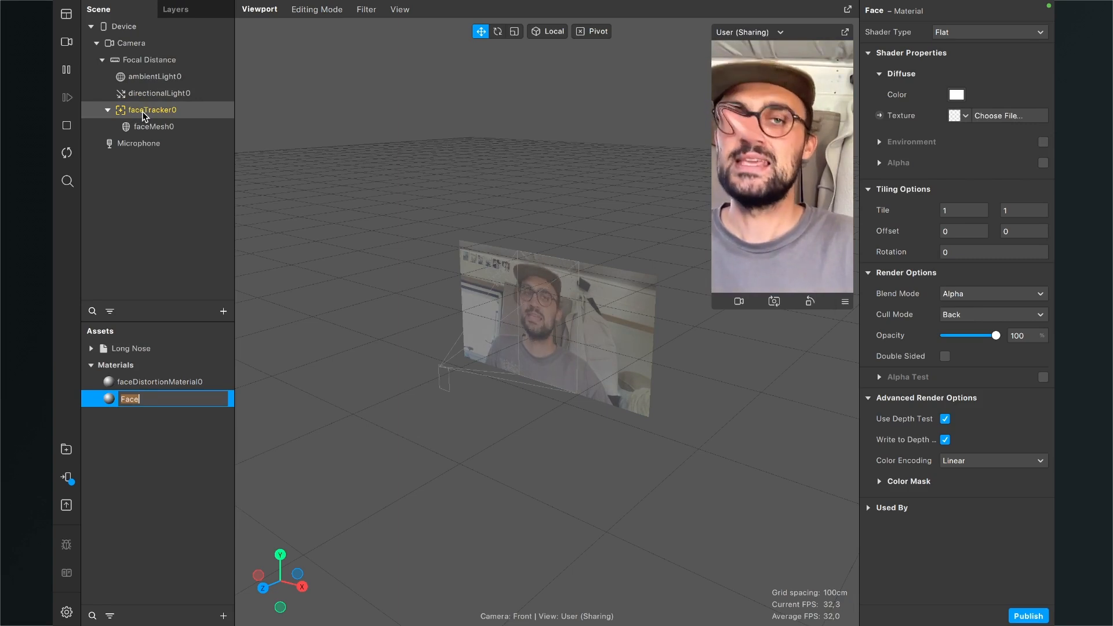
Step: Add texture extraction to faceTracker0 and use faceTracker0 Texture as the Face material's texture
left_click(151, 110)
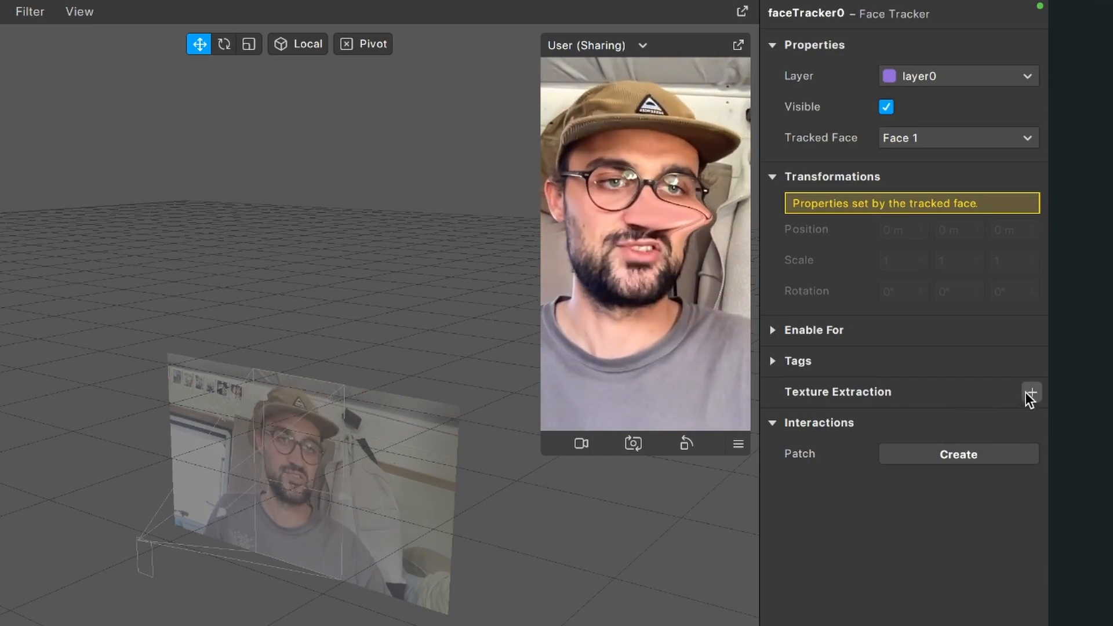
left_click(1032, 392)
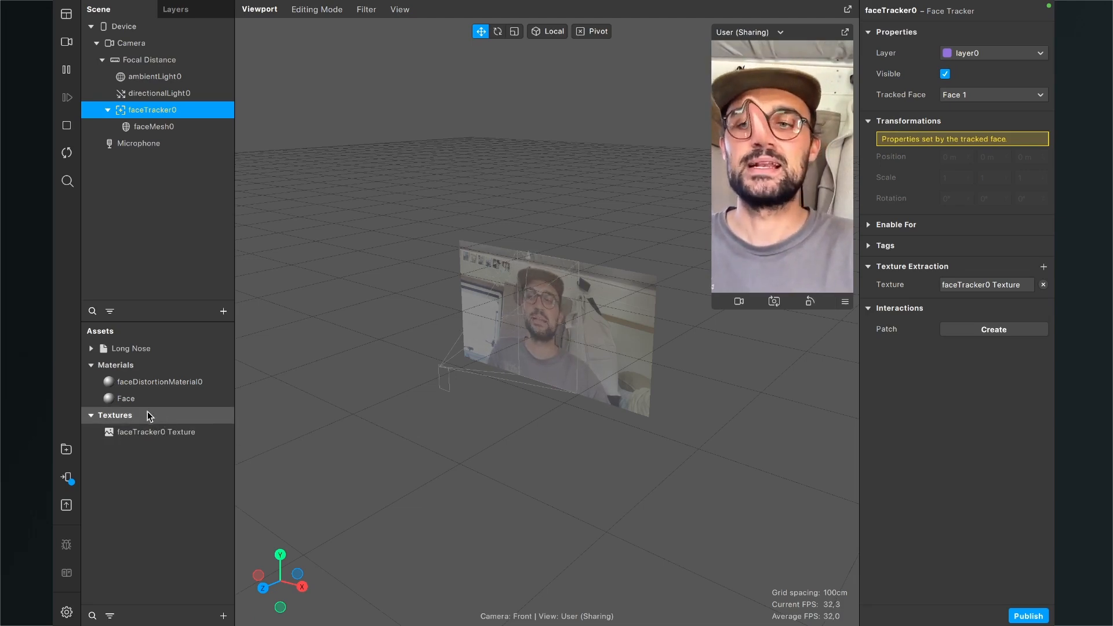
double_click(124, 398)
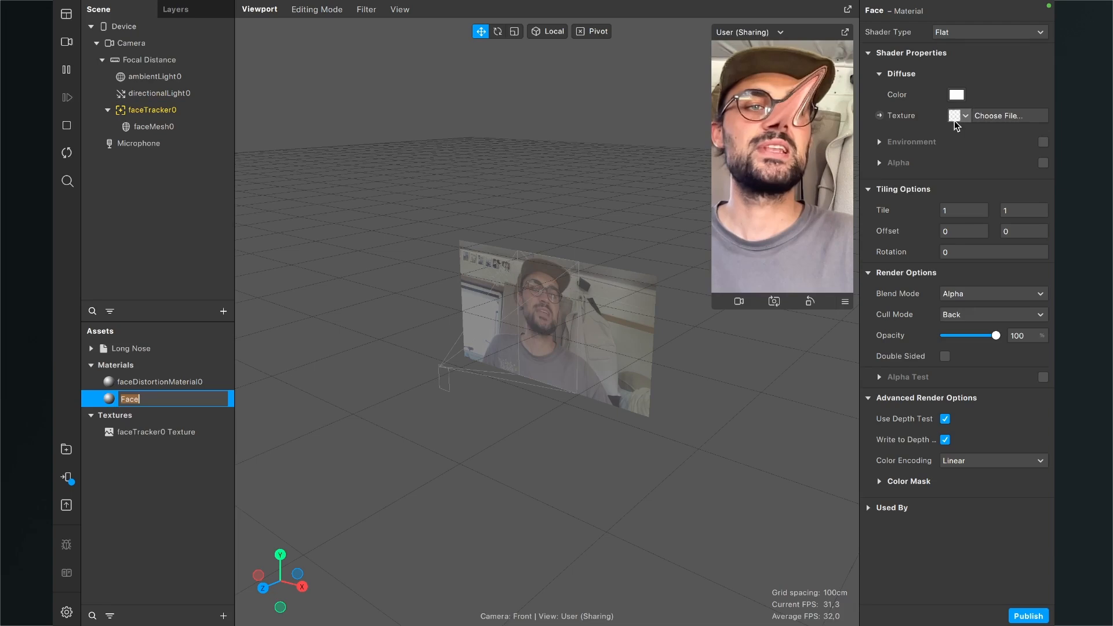
left_click(965, 114)
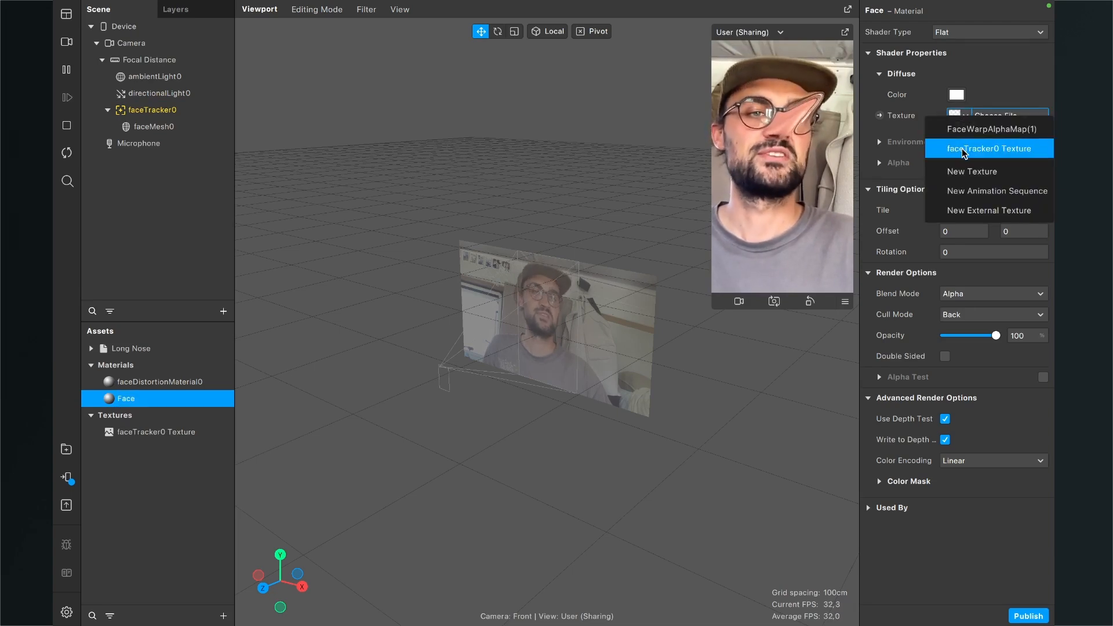
left_click(990, 148)
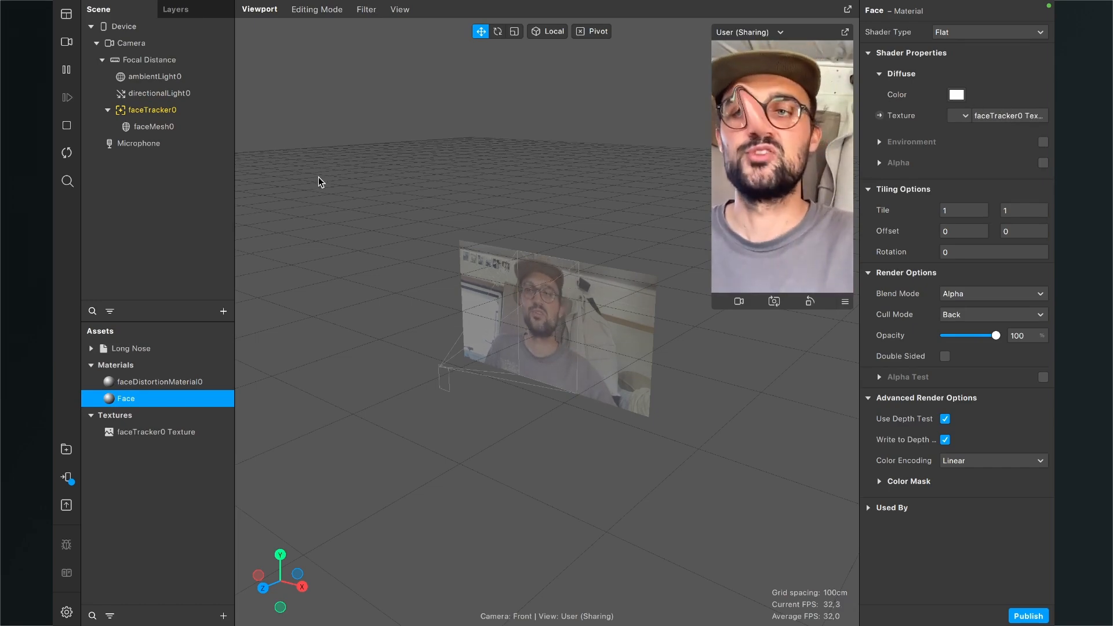
left_click(153, 126)
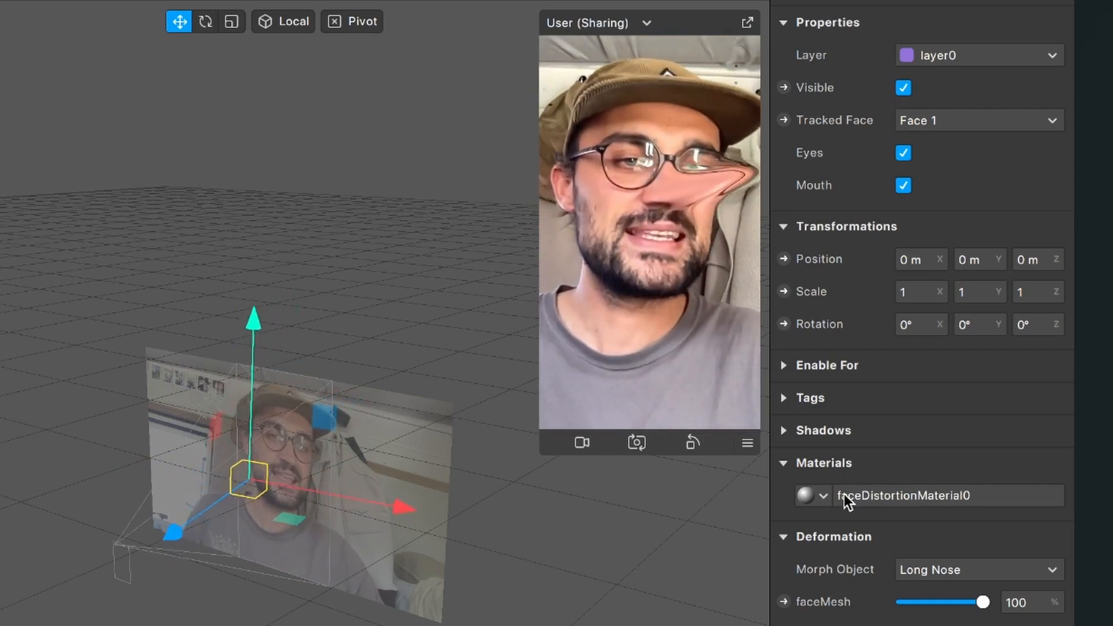
Step: Set faceMesh0's material to Face in the Inspector
left_click(929, 496)
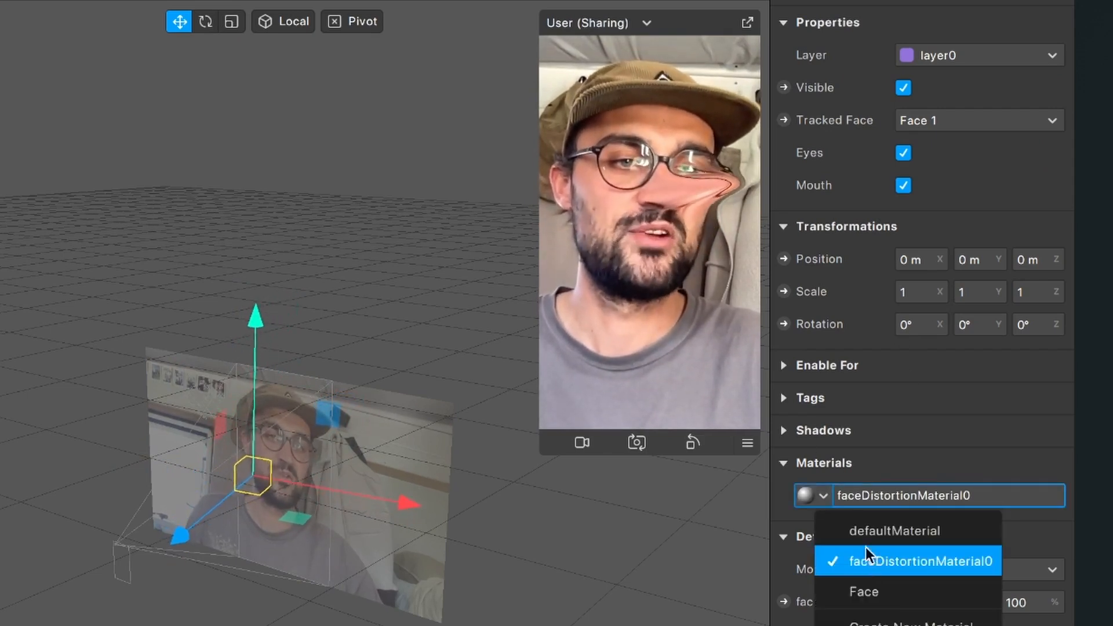
left_click(864, 592)
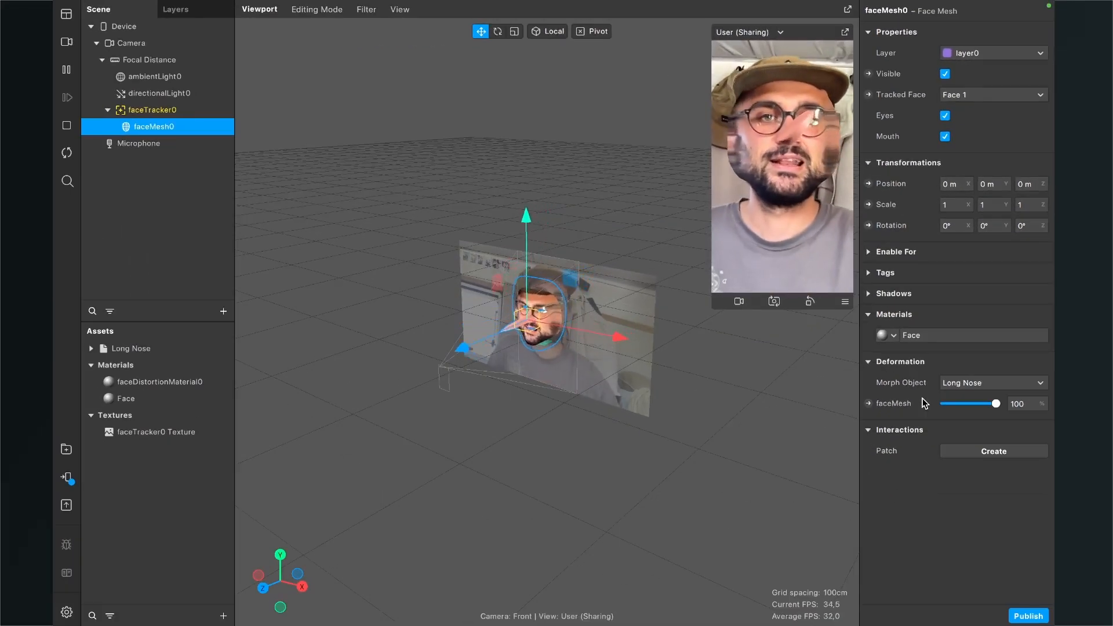
mouse_move(672, 310)
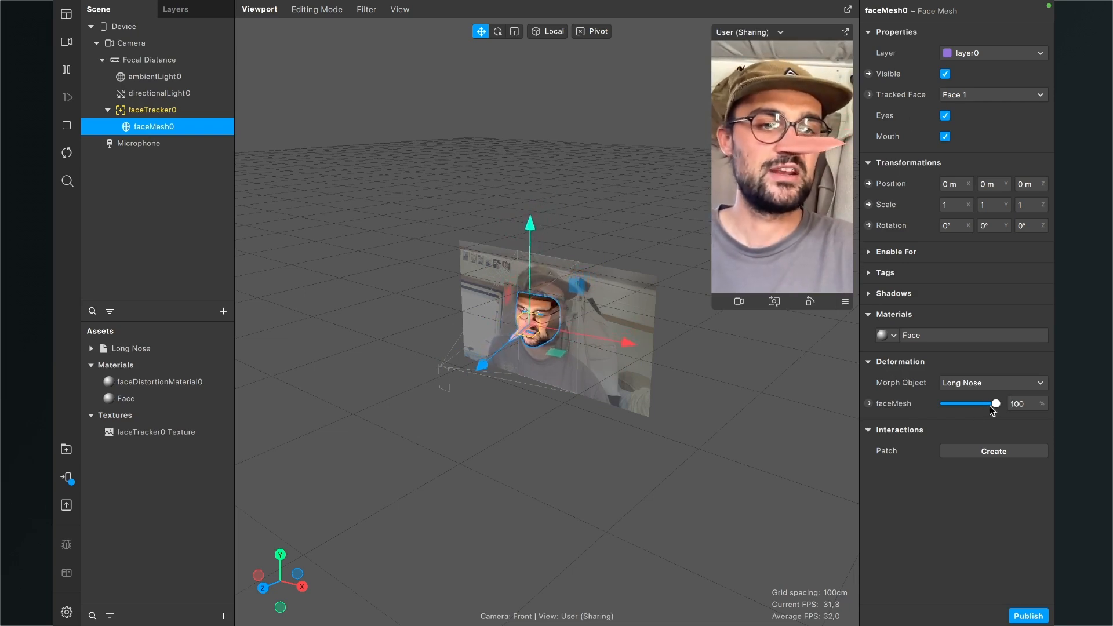
left_click_drag(995, 404, 987, 404)
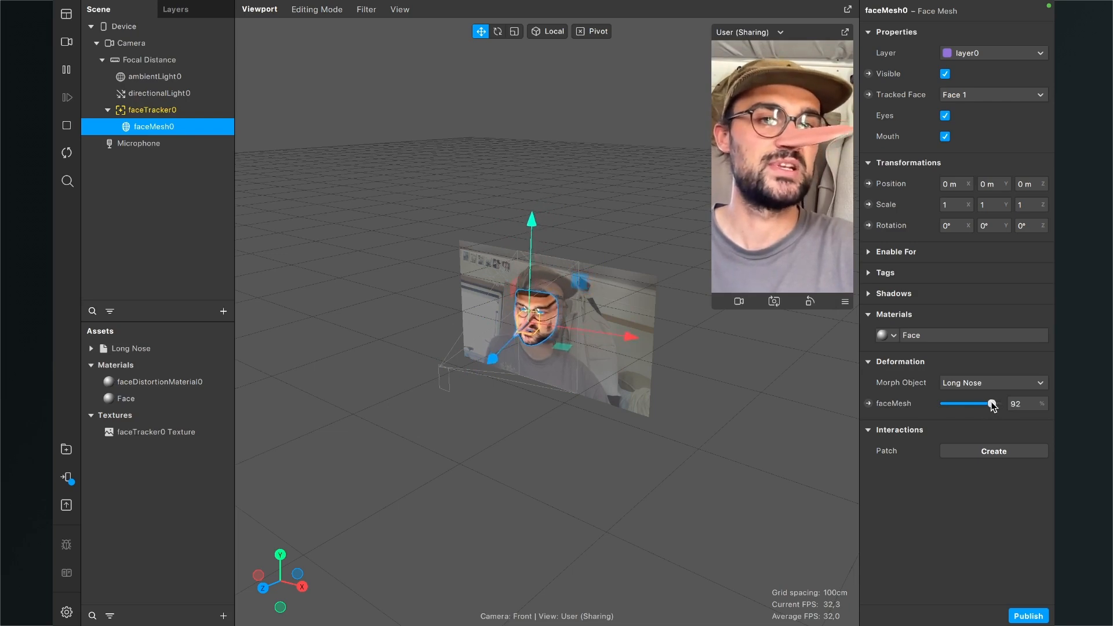
left_click_drag(992, 403, 945, 403)
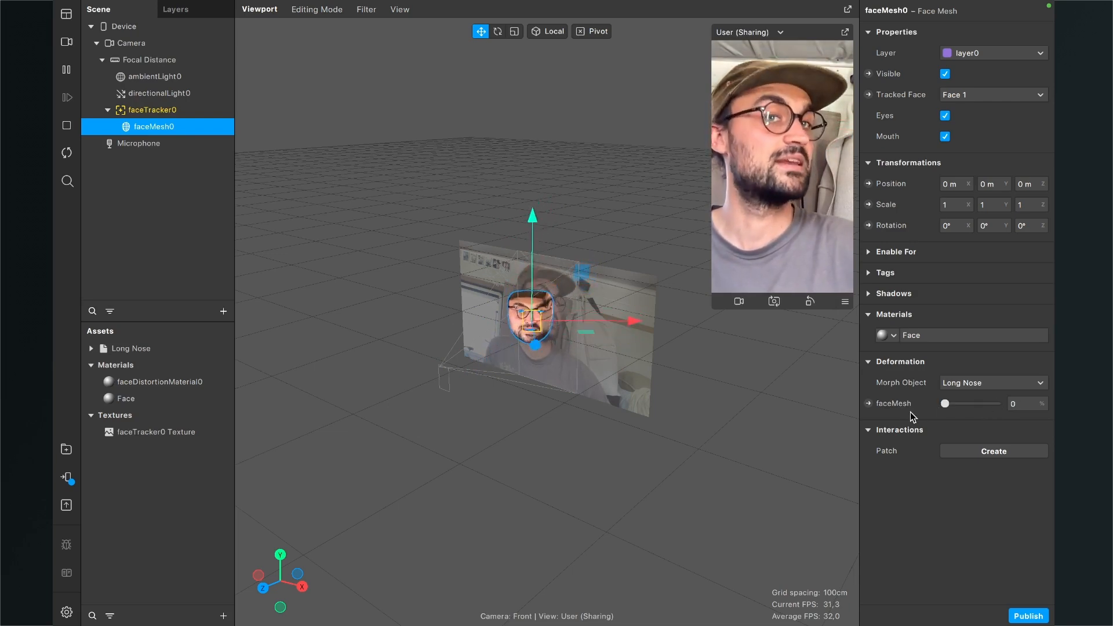
left_click_drag(945, 404, 961, 403)
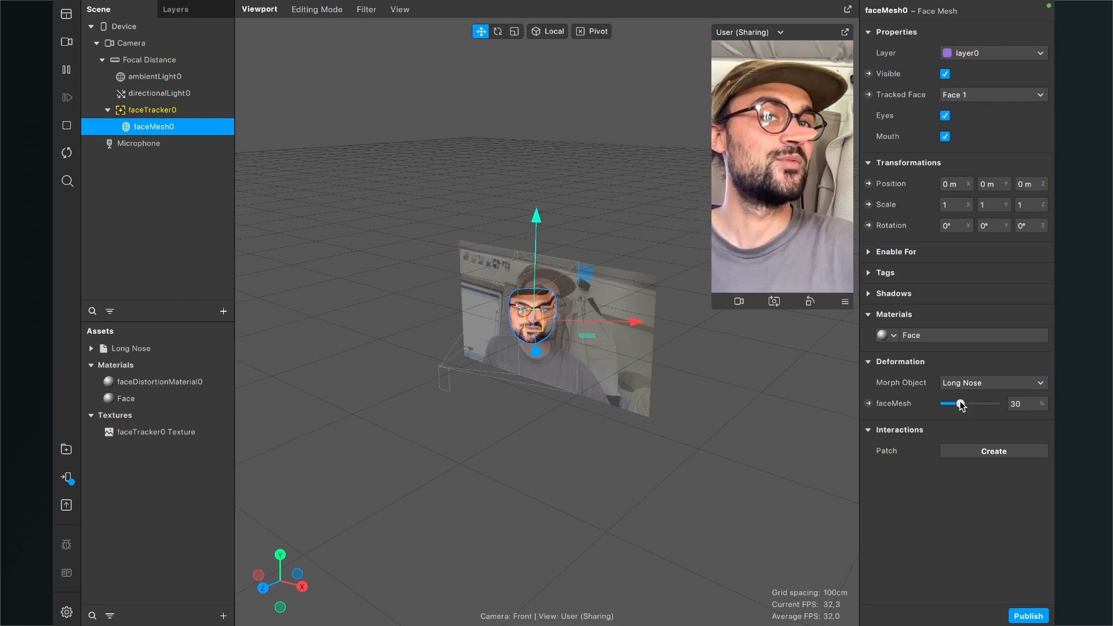
left_click_drag(960, 404, 978, 404)
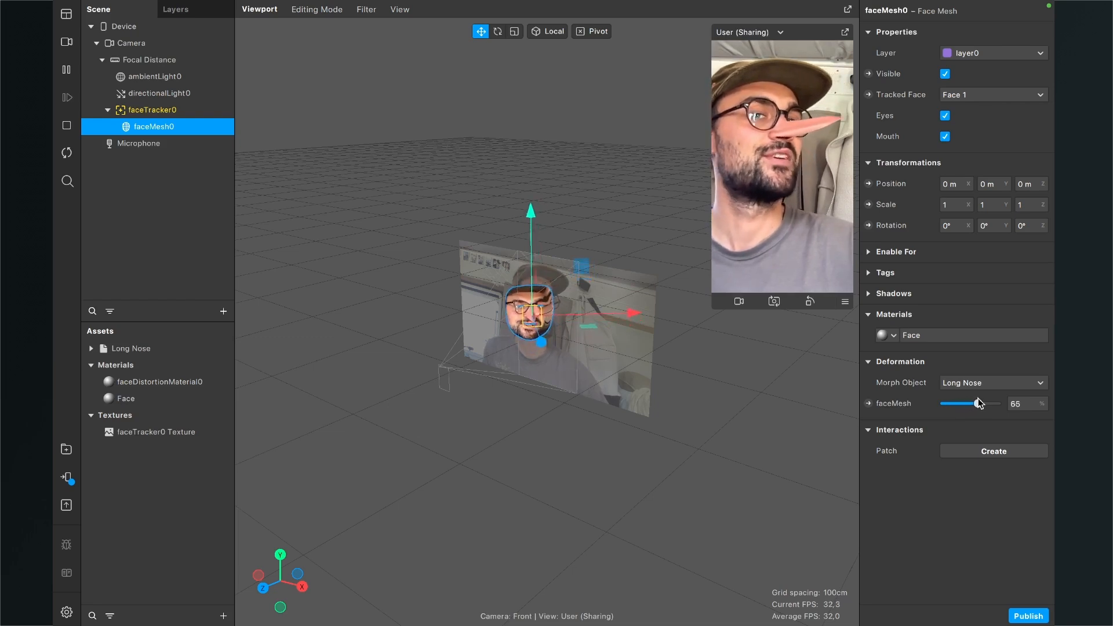
left_click_drag(975, 404, 994, 403)
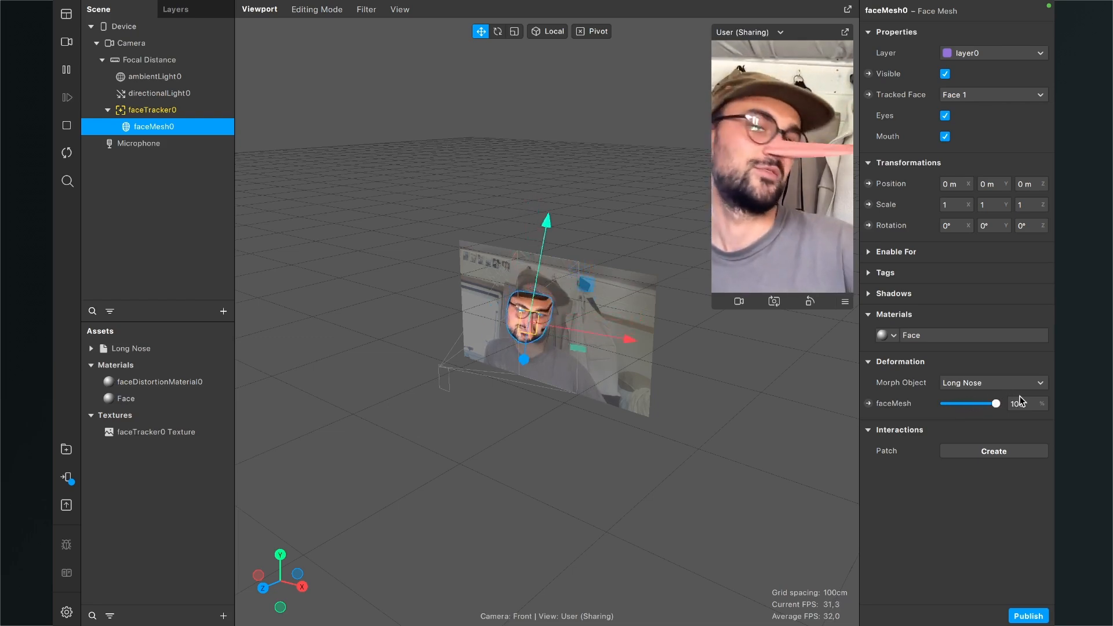